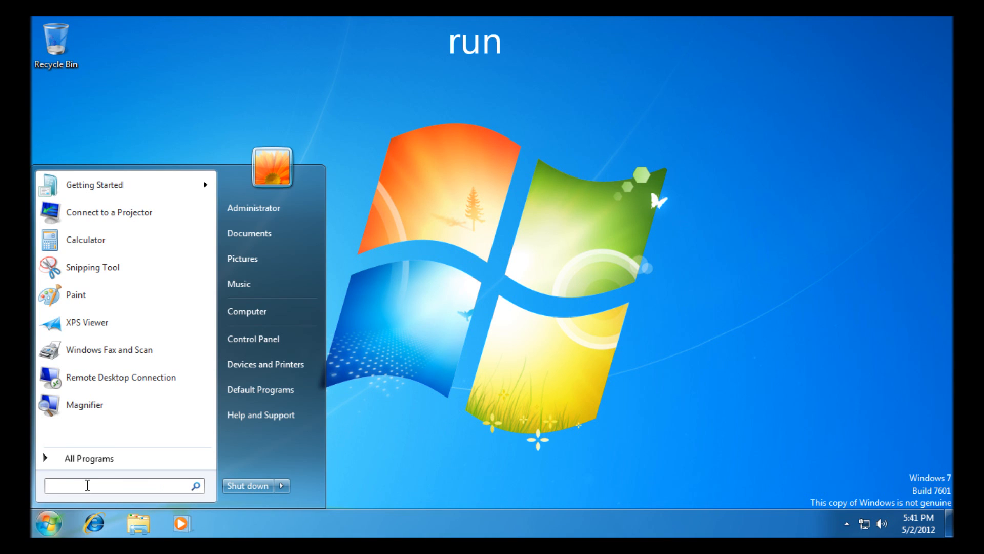
# Step: Search the Start menu for 'run' to bring up the Run dialog
pyautogui.write('run')
pyautogui.write('c')
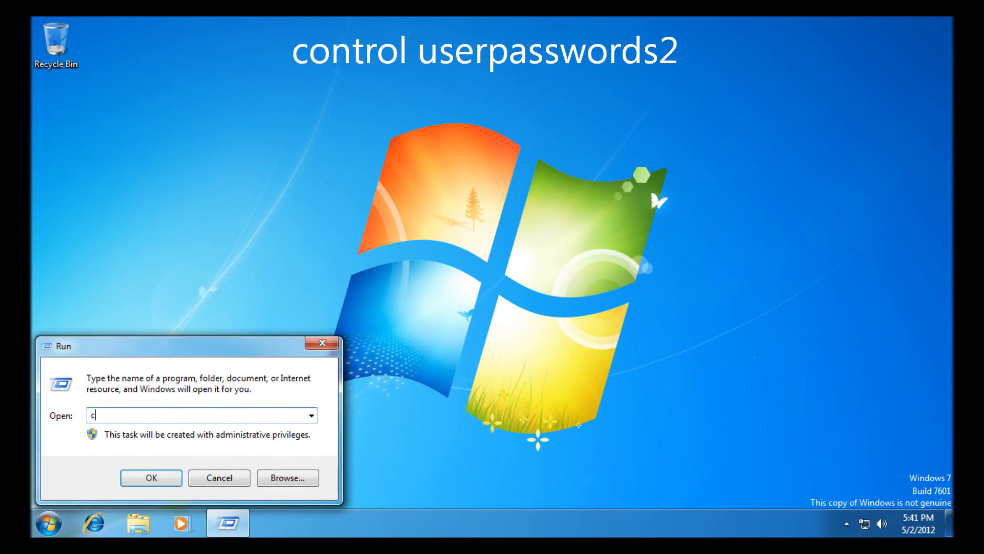
# Step: Run 'control userpasswords2' to open the classic User Accounts window
pyautogui.write('ontrol user')
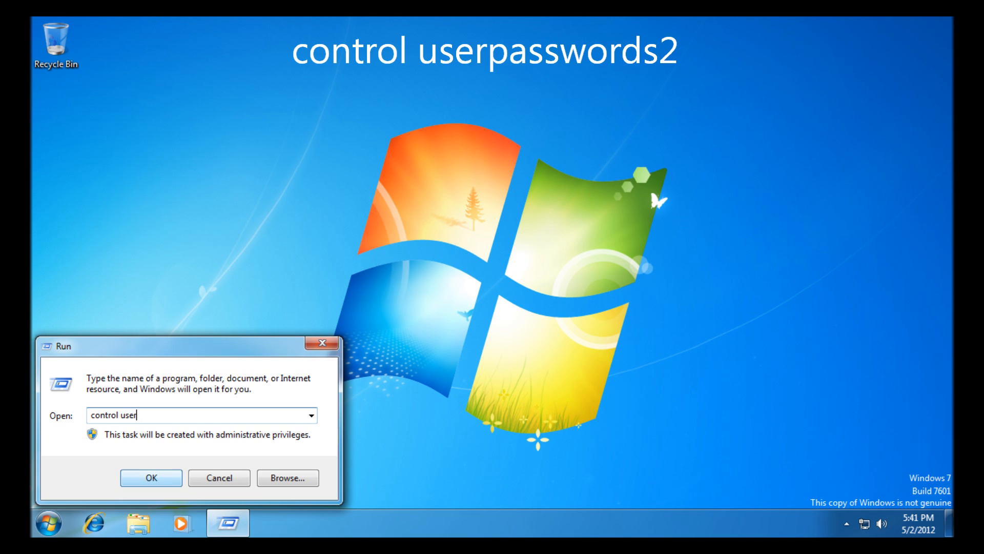
pyautogui.write('passwords')
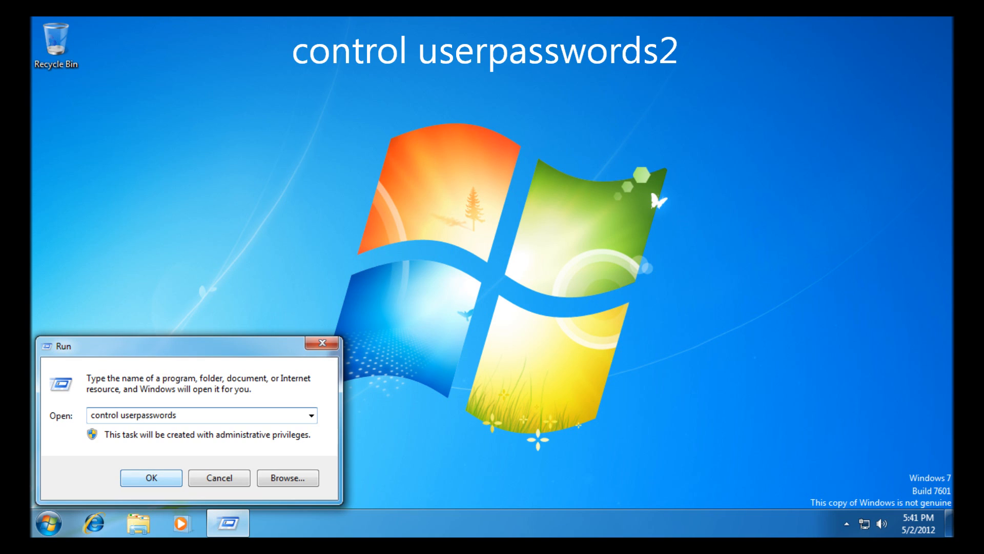
pyautogui.write('2')
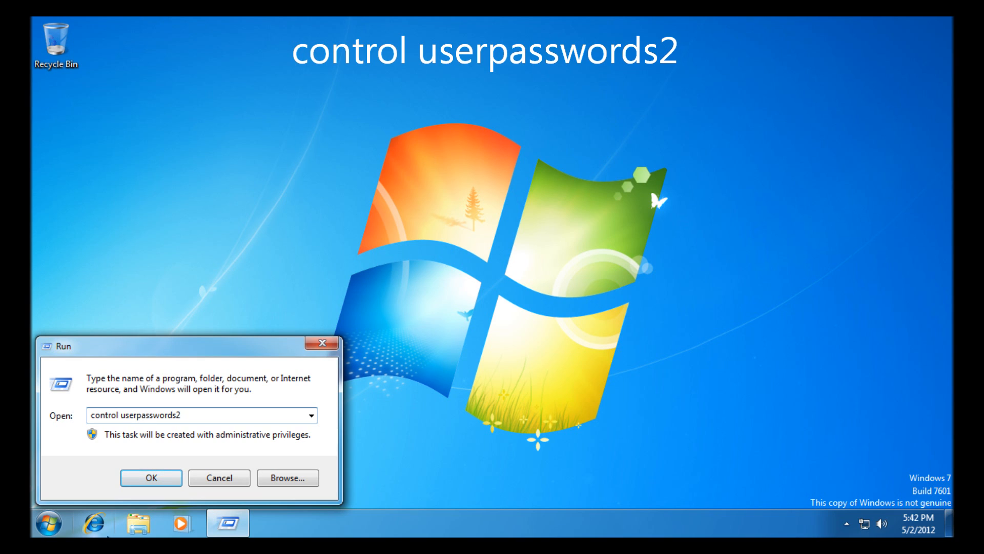
pyautogui.click(150, 478)
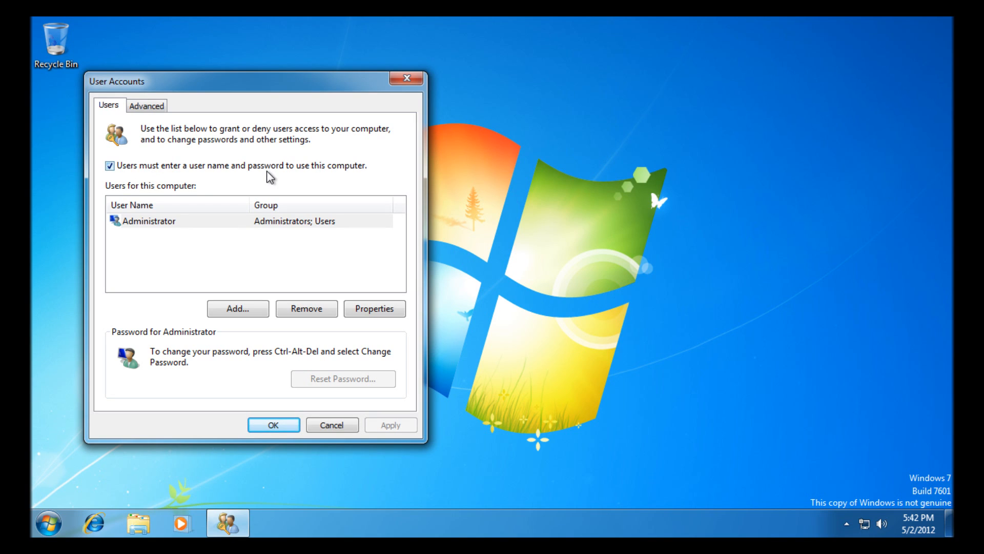
# Step: Uncheck 'Users must enter a user name and password' and apply the change
pyautogui.click(109, 165)
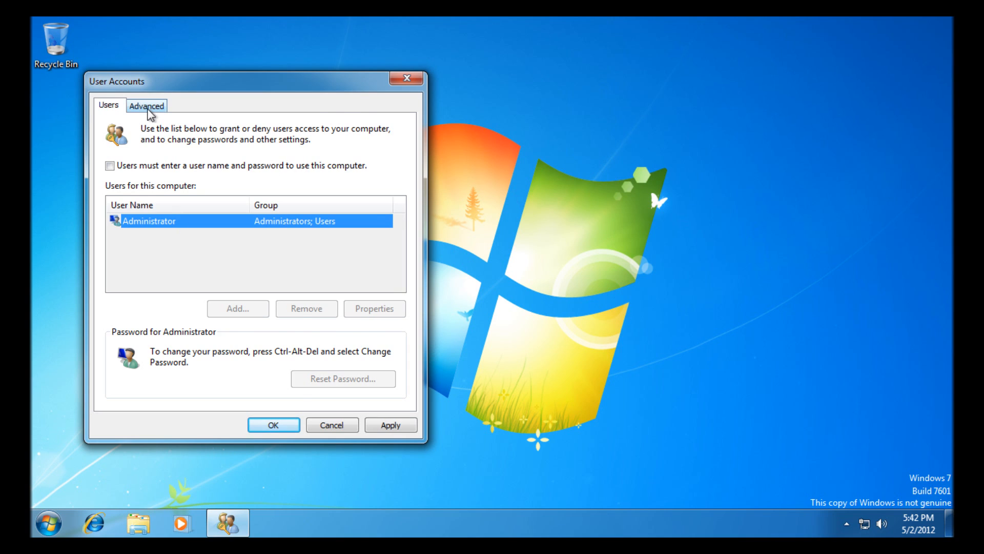
pyautogui.click(147, 105)
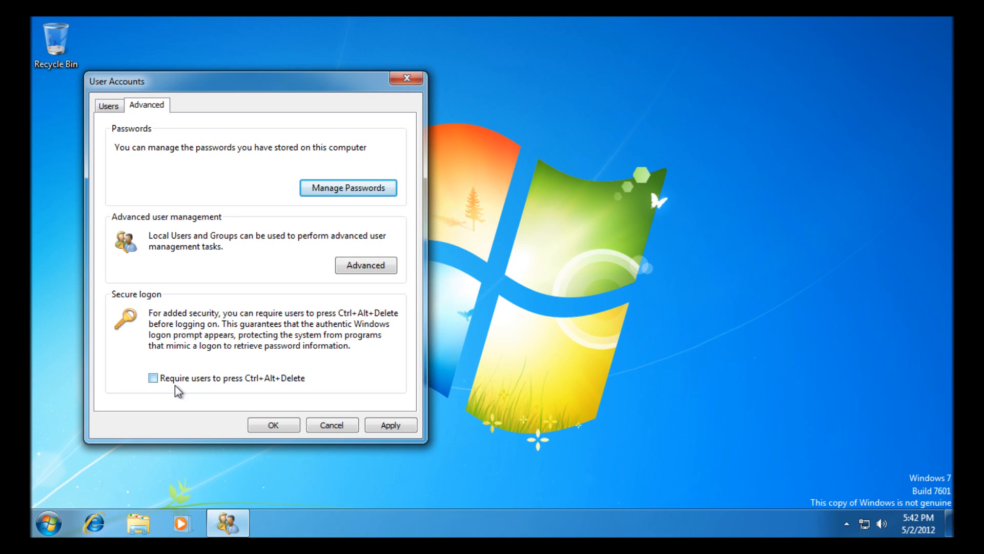
pyautogui.moveTo(299, 388)
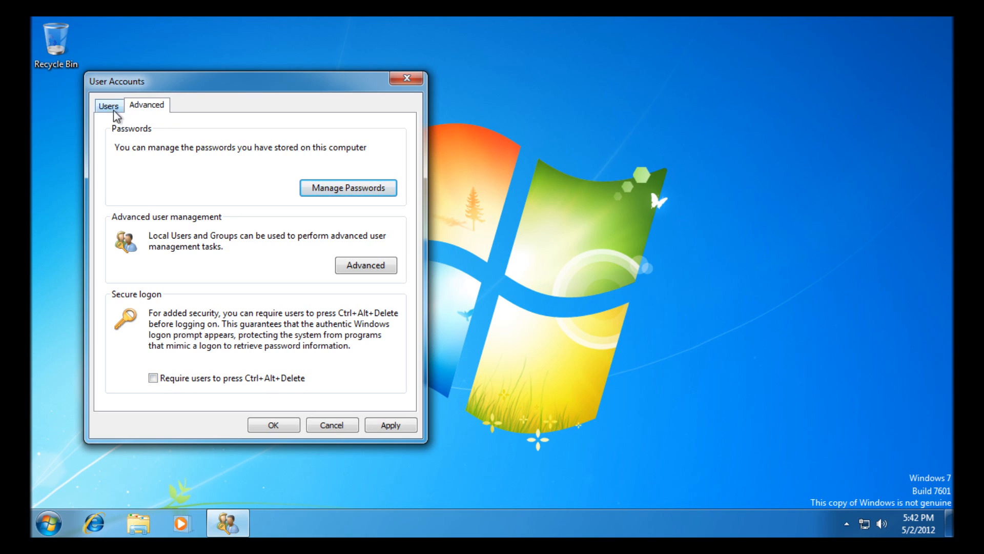
pyautogui.click(108, 104)
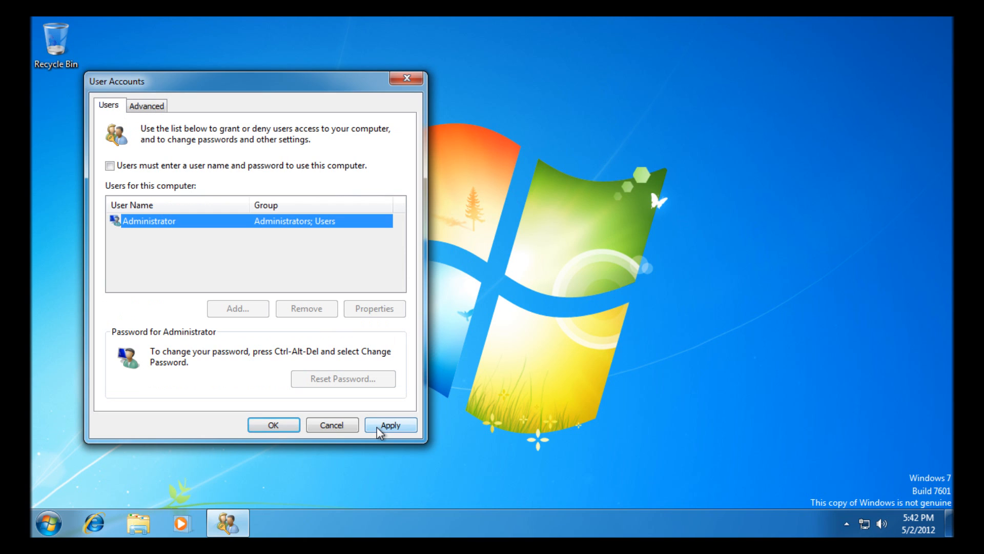
pyautogui.click(390, 425)
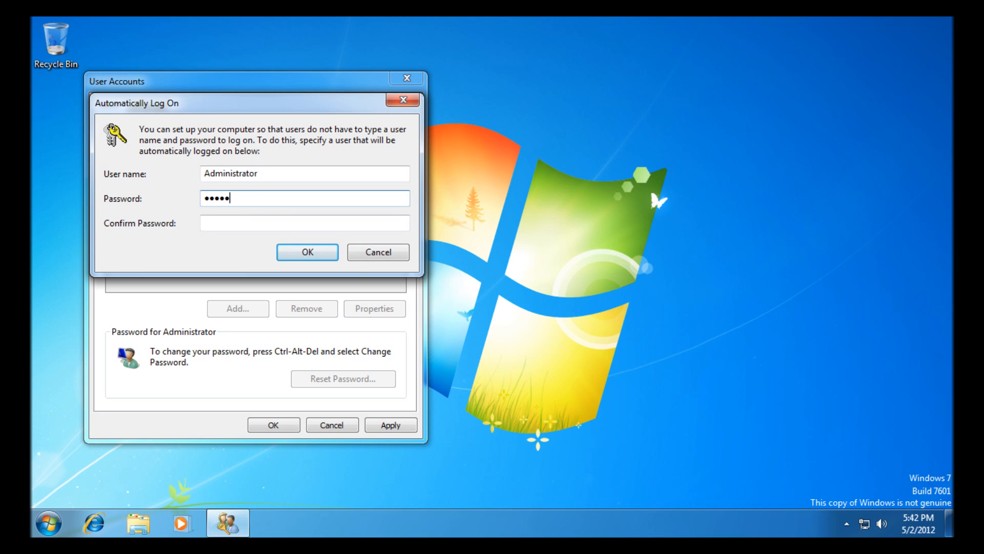
# Step: Enter and confirm the Administrator password for automatic log on
pyautogui.write('••••••••••')
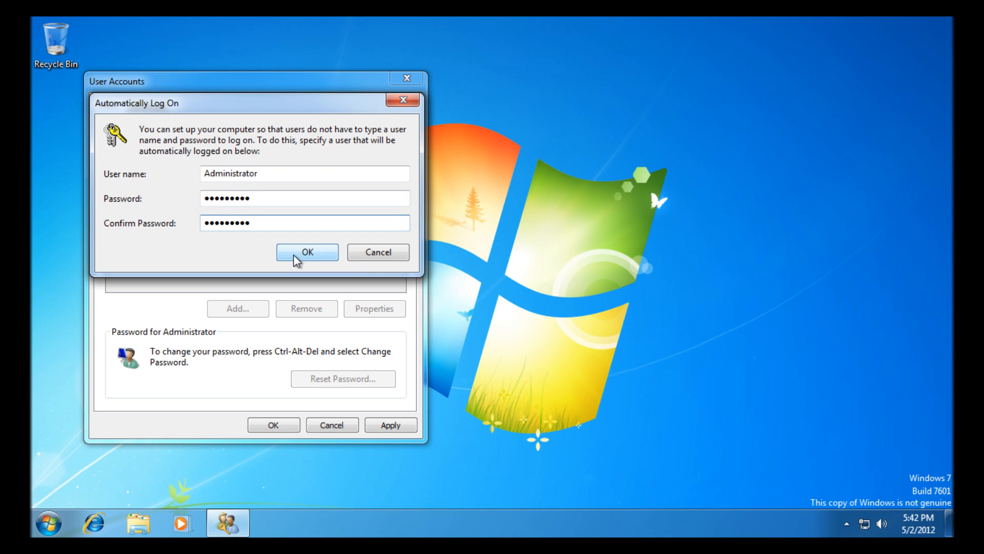
pyautogui.click(307, 251)
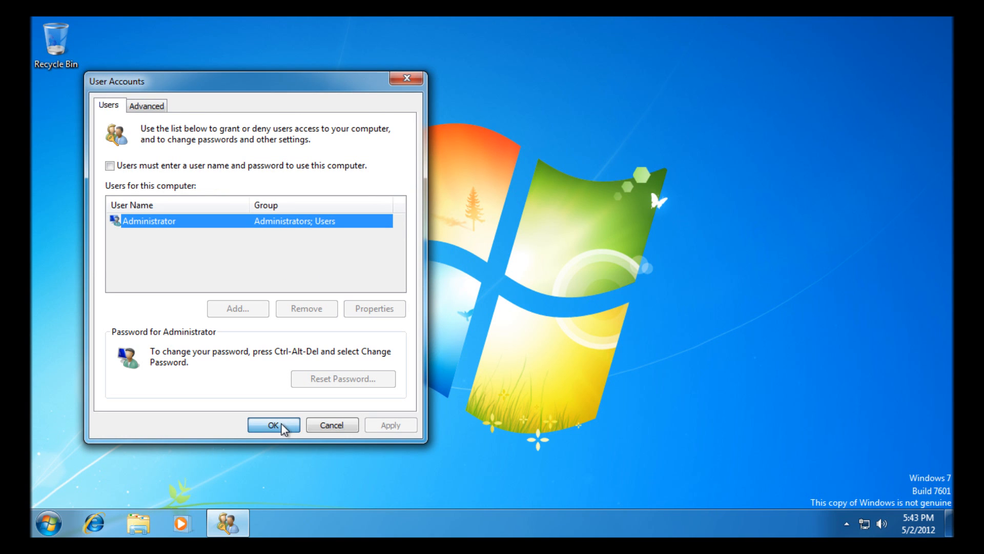
# Step: Save the account settings with OK and return to the desktop
pyautogui.click(271, 425)
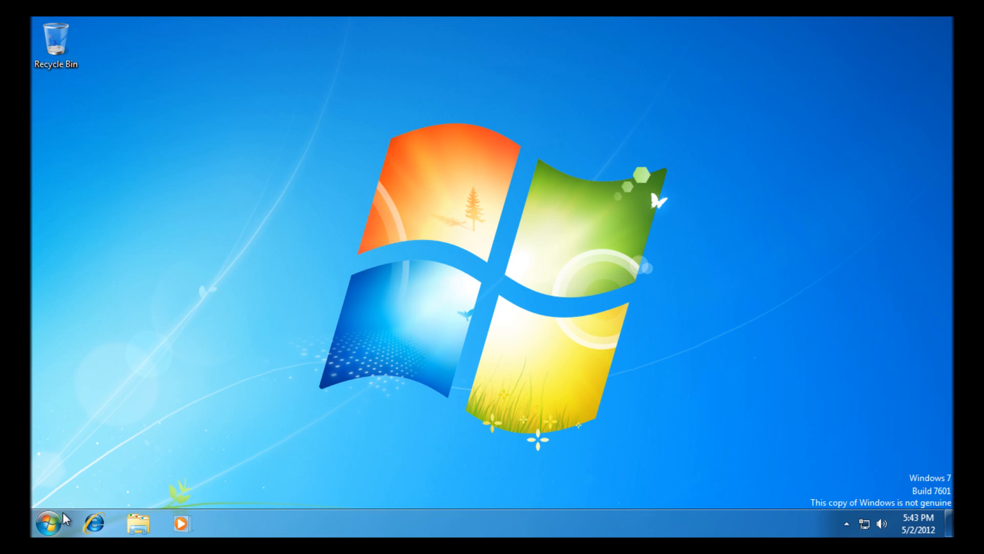
pyautogui.click(16, 523)
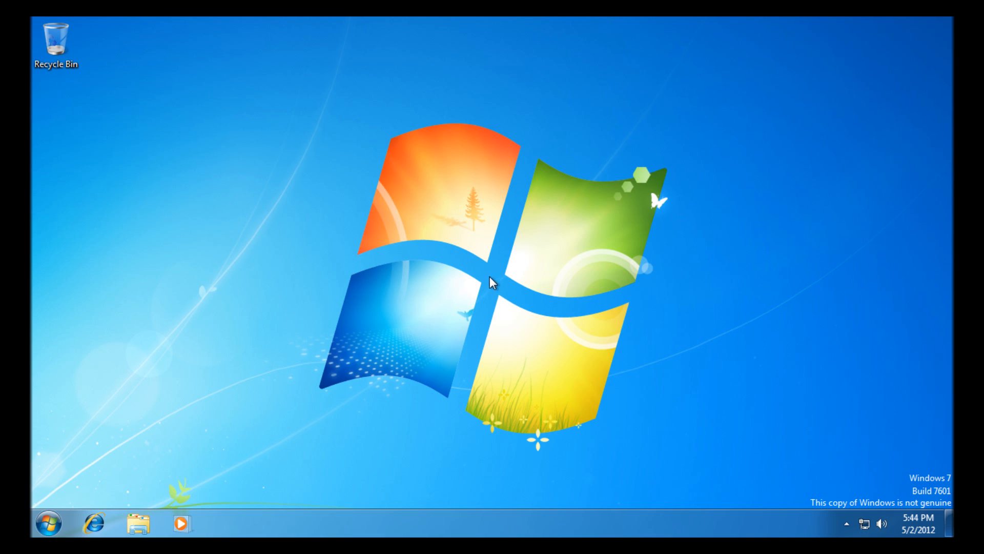
pyautogui.moveTo(470, 292)
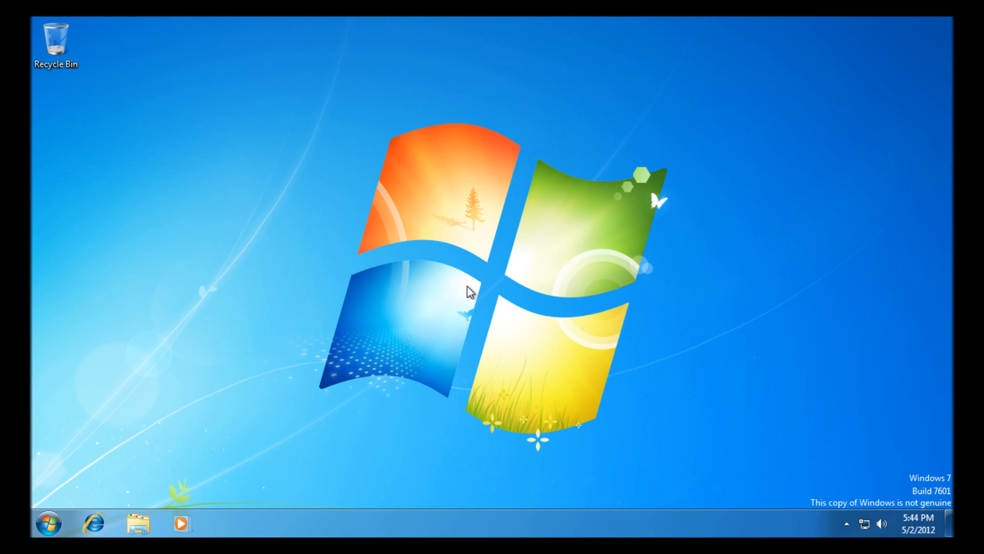